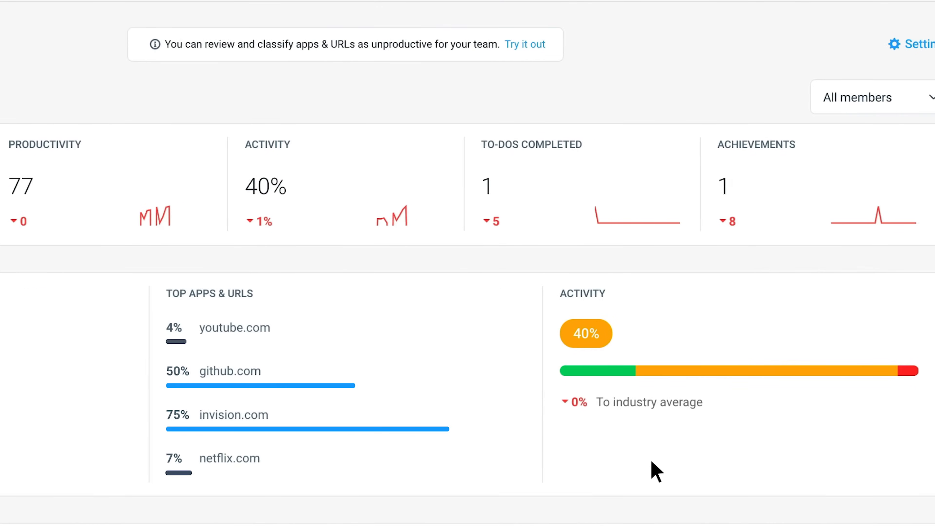
- From the banner's 'Try it out', mark youtube.com as Unproductive in the app and URL settings
scroll("right", 3)
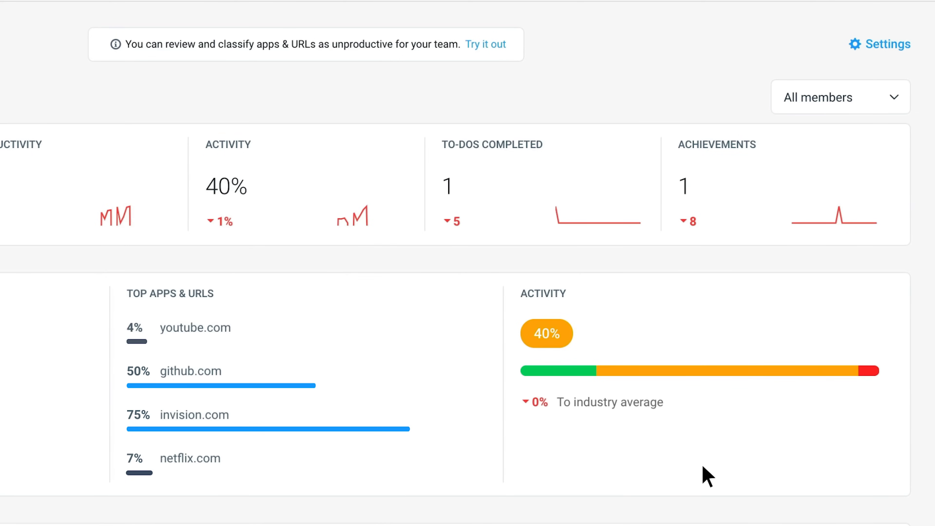
scroll("down", 3)
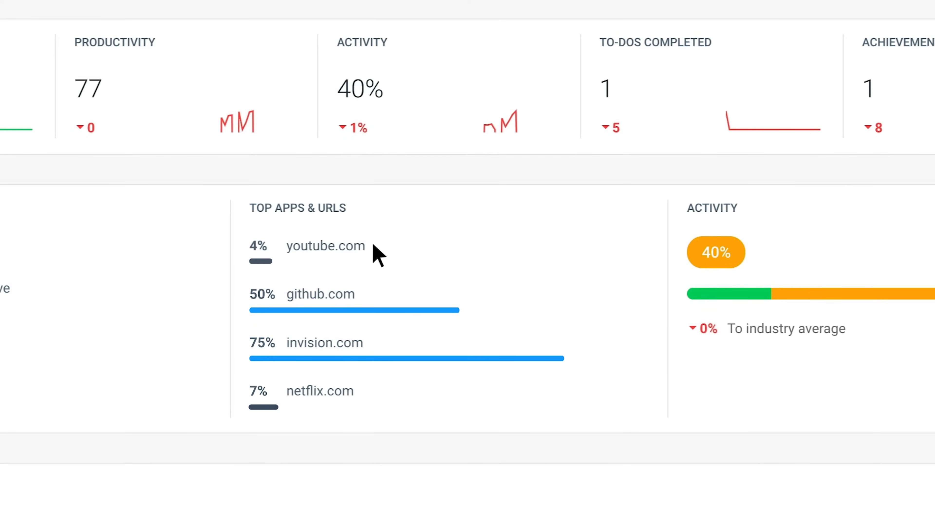
mouse_move(366, 301)
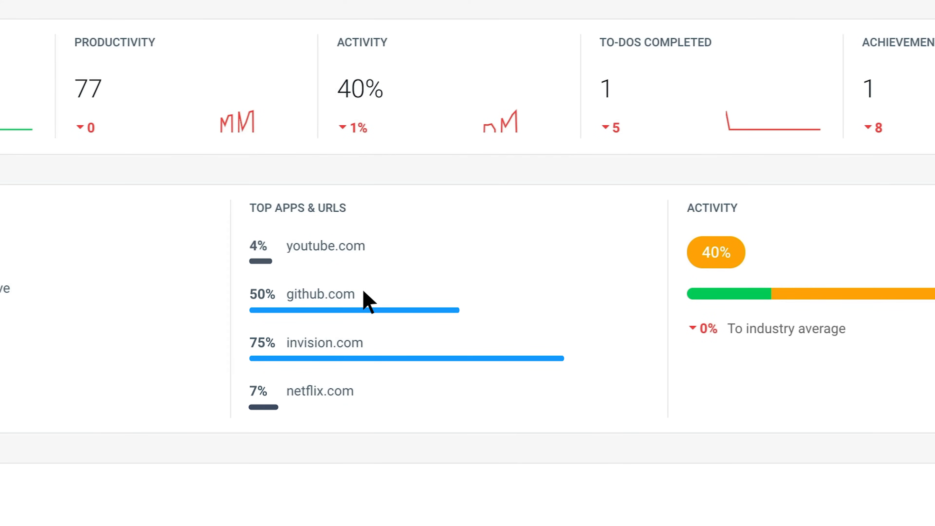
scroll("up", 3)
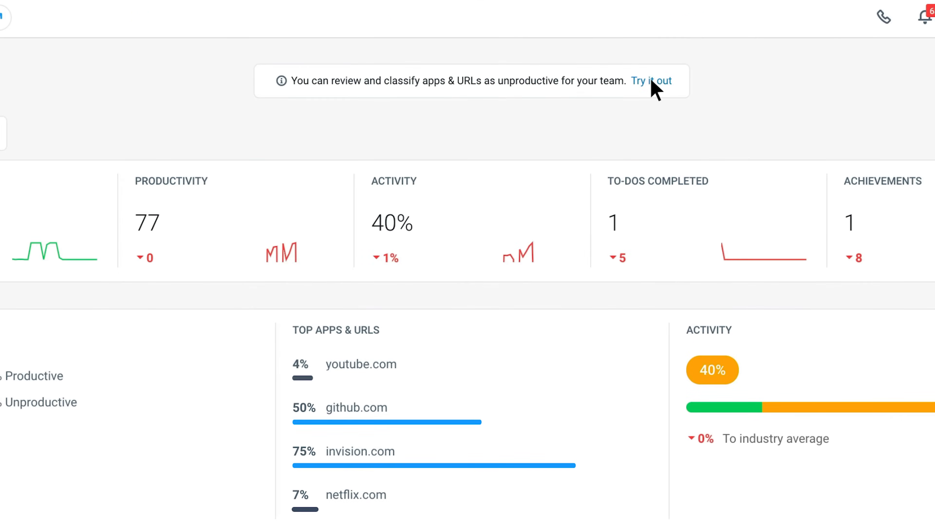
left_click(651, 81)
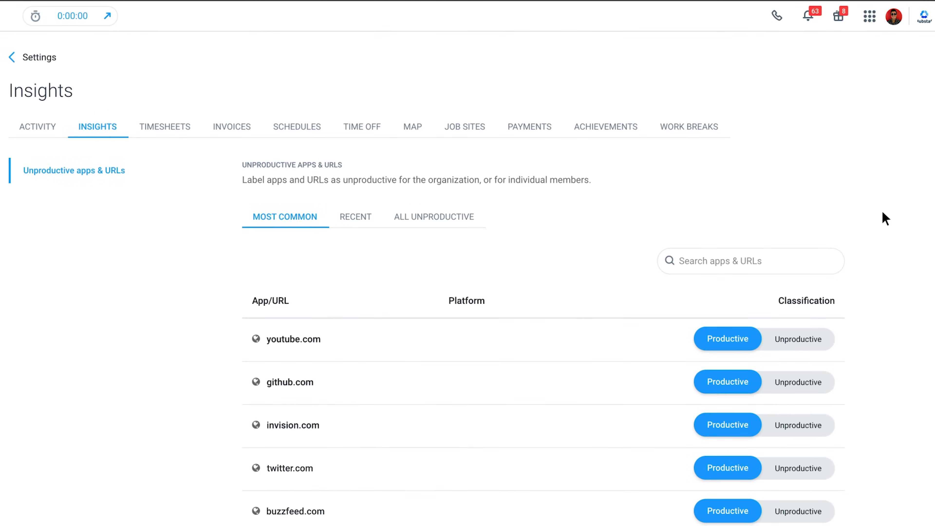
scroll("down", 3)
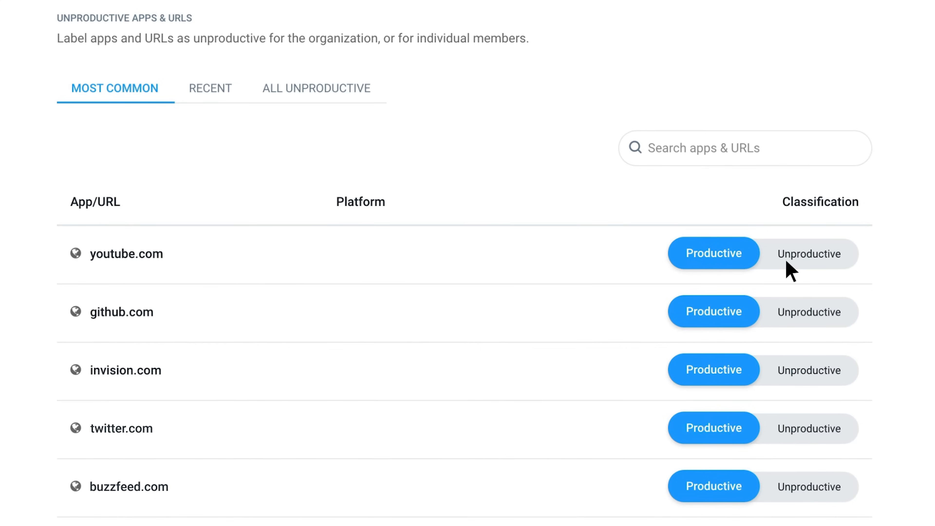
left_click(807, 253)
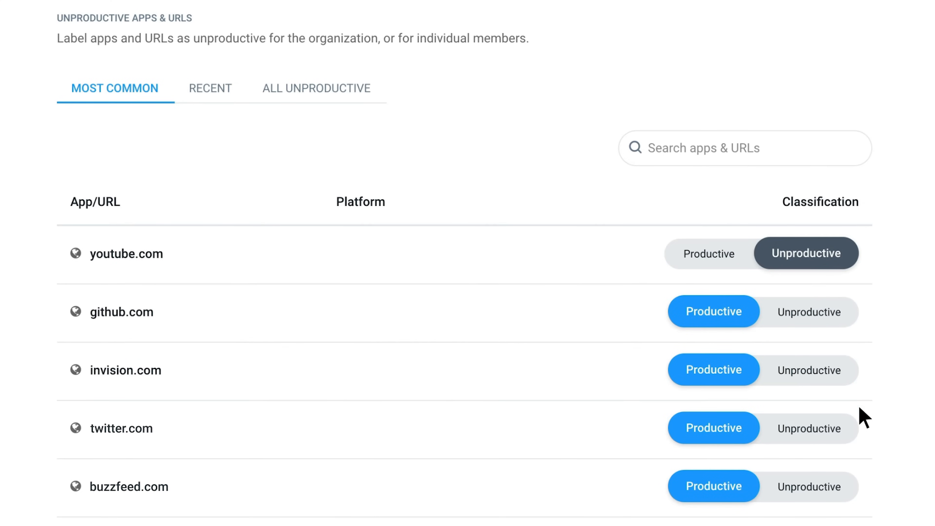
left_click(807, 428)
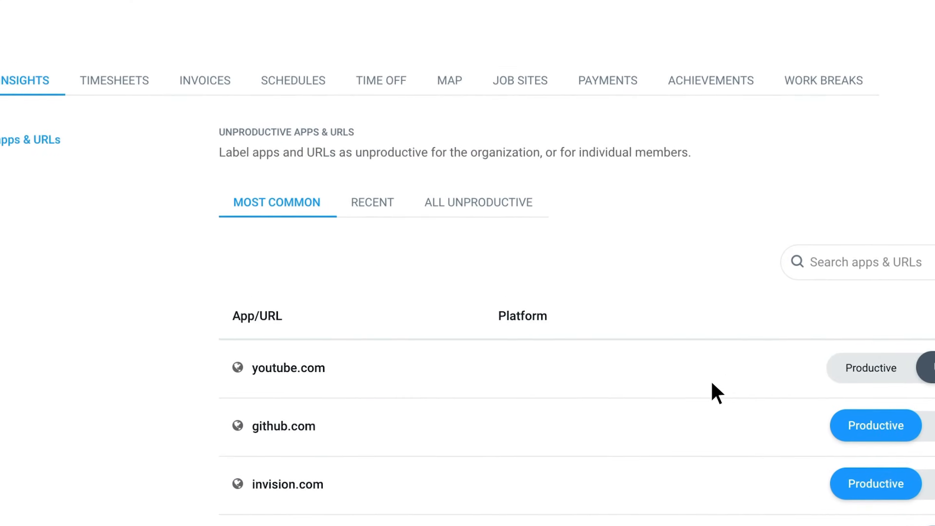
- Review the All Unproductive list of every app and URL marked unproductive
left_click(603, 290)
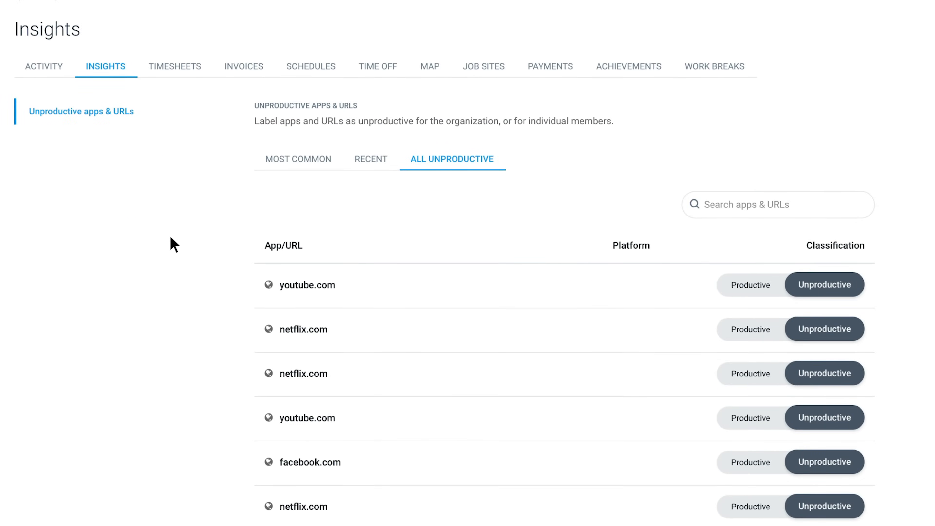
scroll("down", 3)
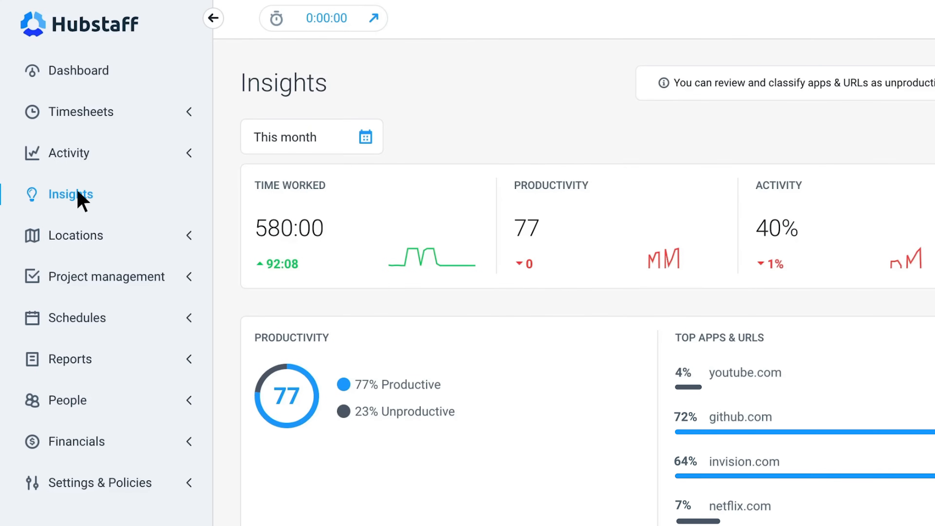
scroll("down", 3)
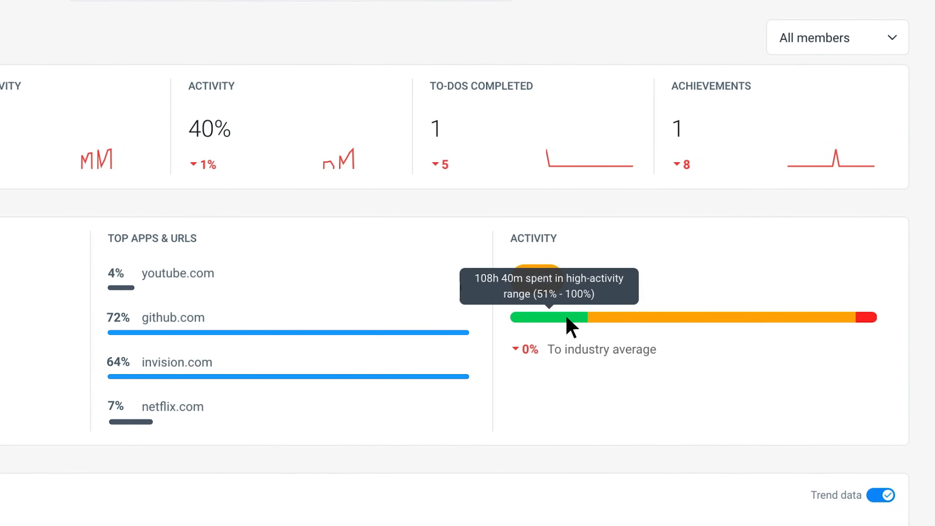
mouse_move(861, 327)
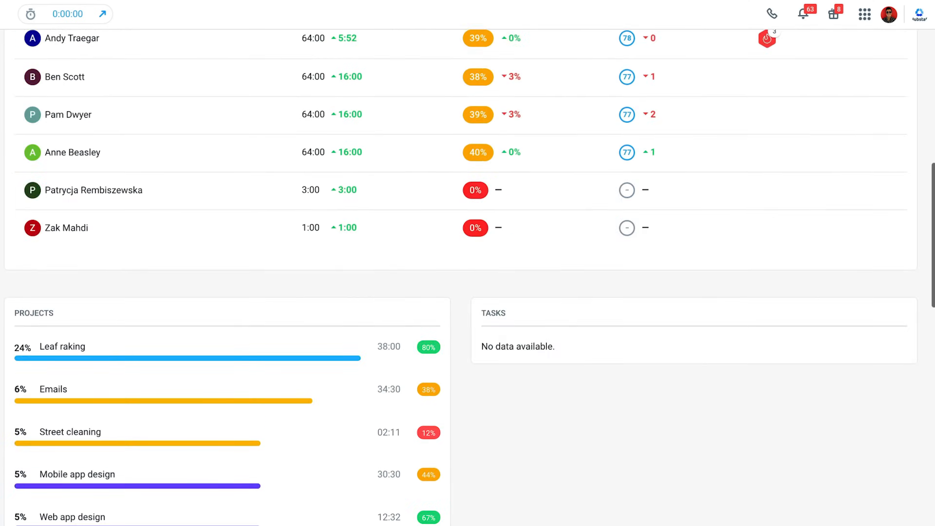
left_click(858, 102)
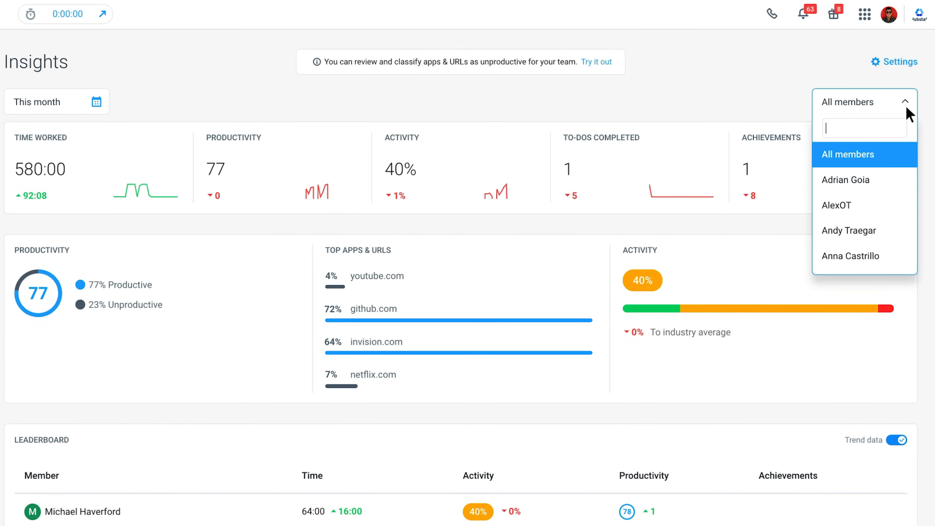
left_click(848, 230)
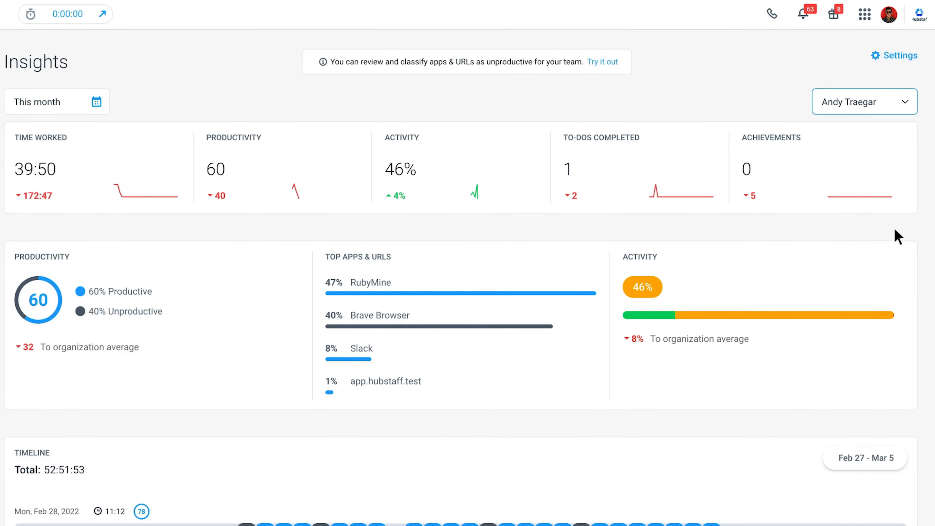
scroll("down", 3)
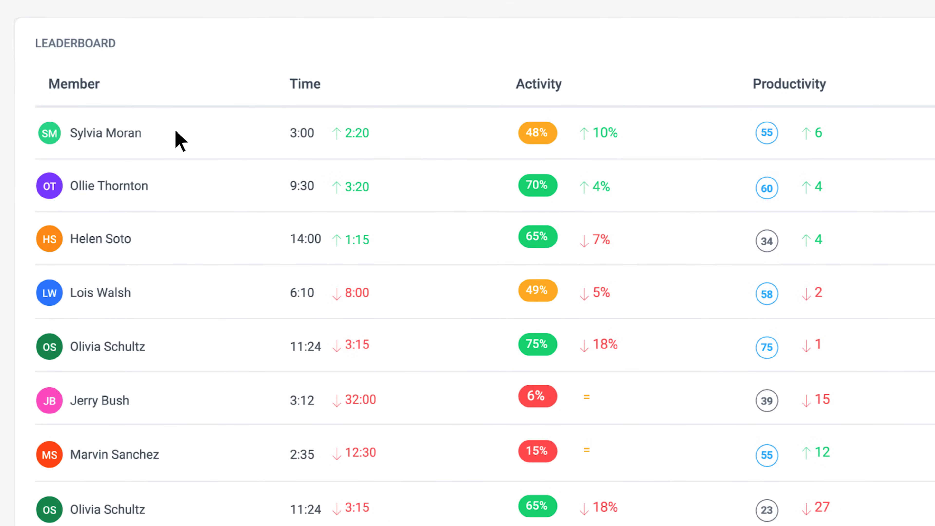
scroll("right", 3)
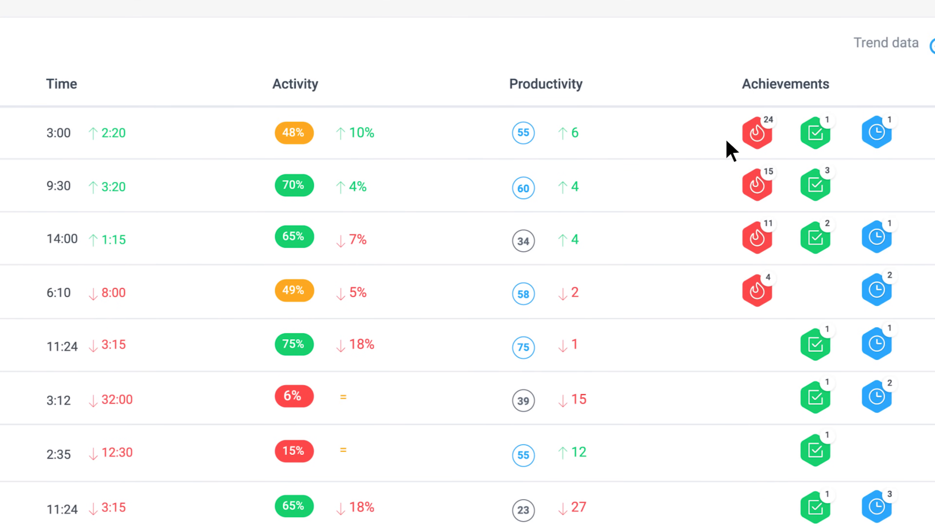